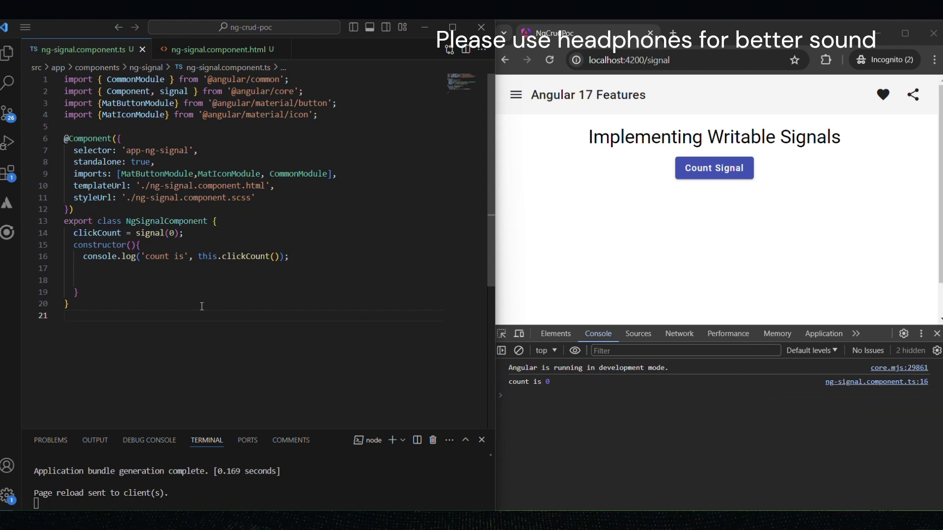
# - Delete the blank lines in the constructor so it closes right after the console.log
pyautogui.doubleClick(97, 234)
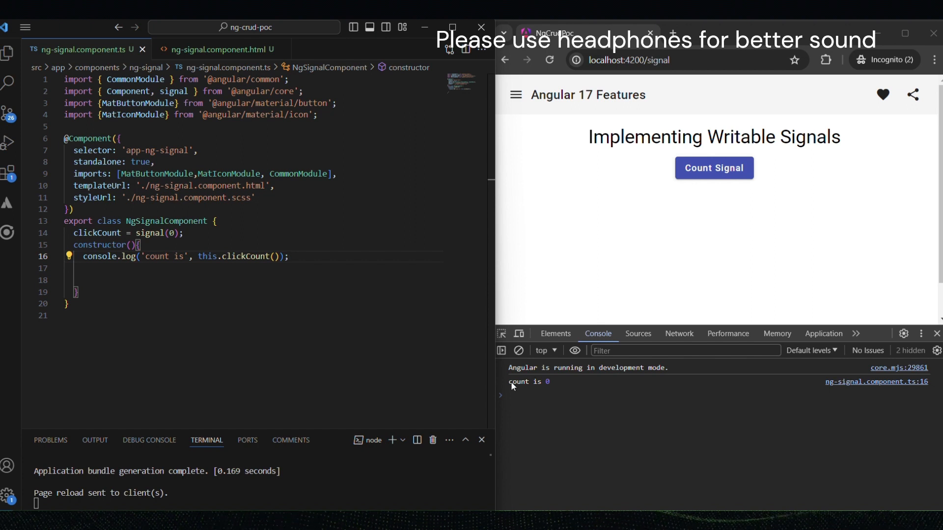
pyautogui.rightClick(528, 381)
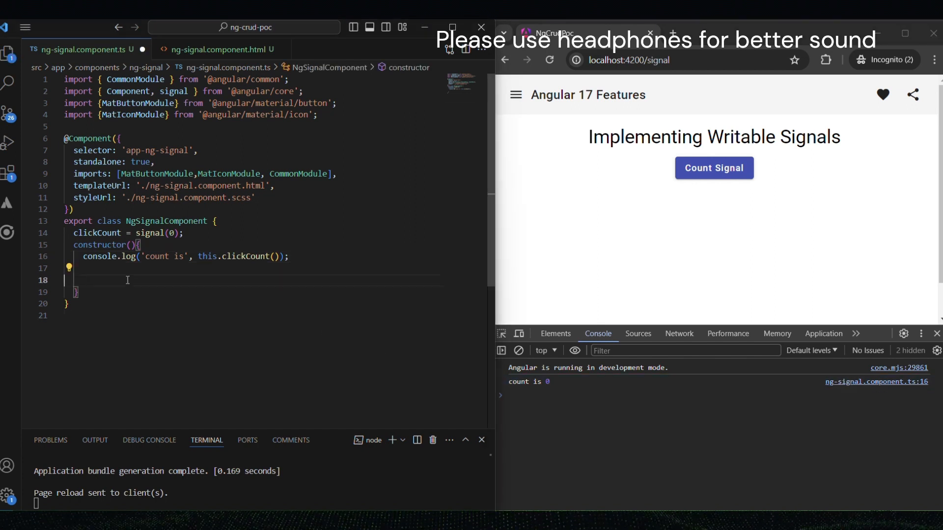
pyautogui.press('Backspace')
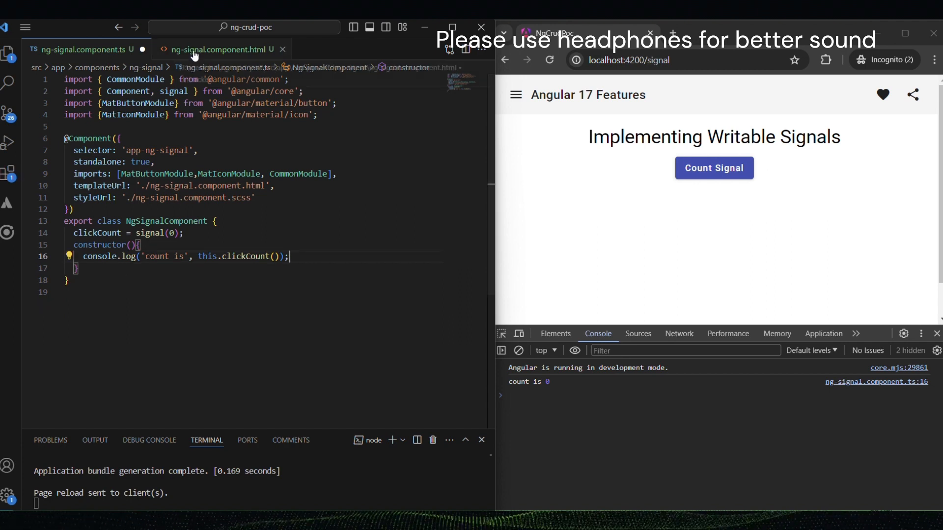
# - Display {{clickCount()}} inside the template's second paragraph
pyautogui.click(216, 49)
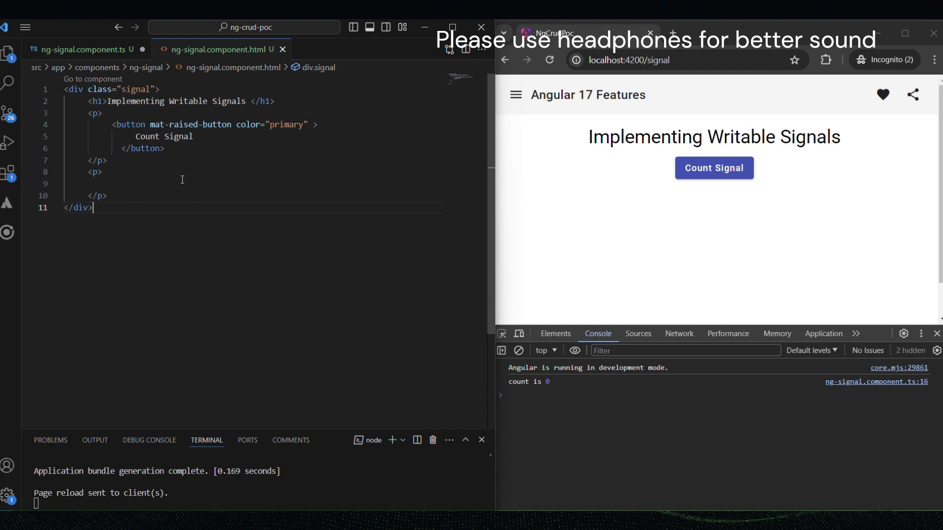
pyautogui.click(170, 141)
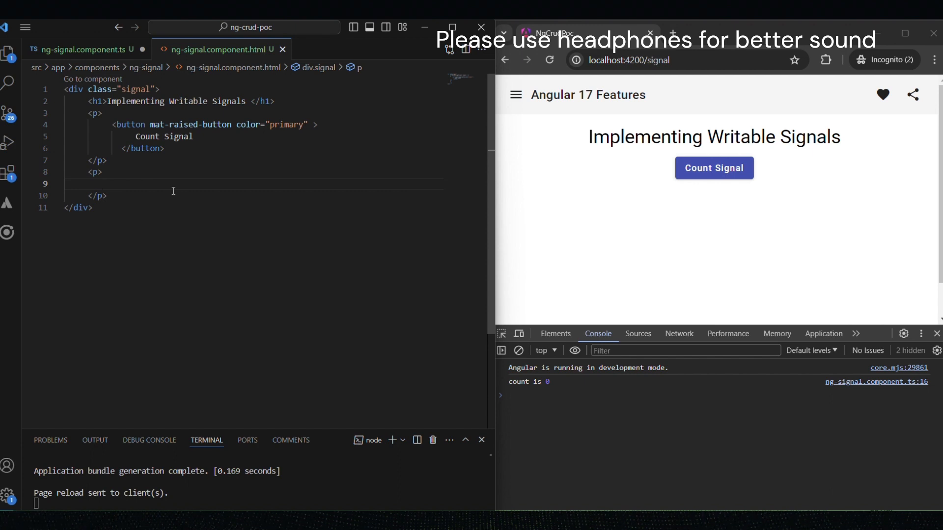
pyautogui.write('{{}}')
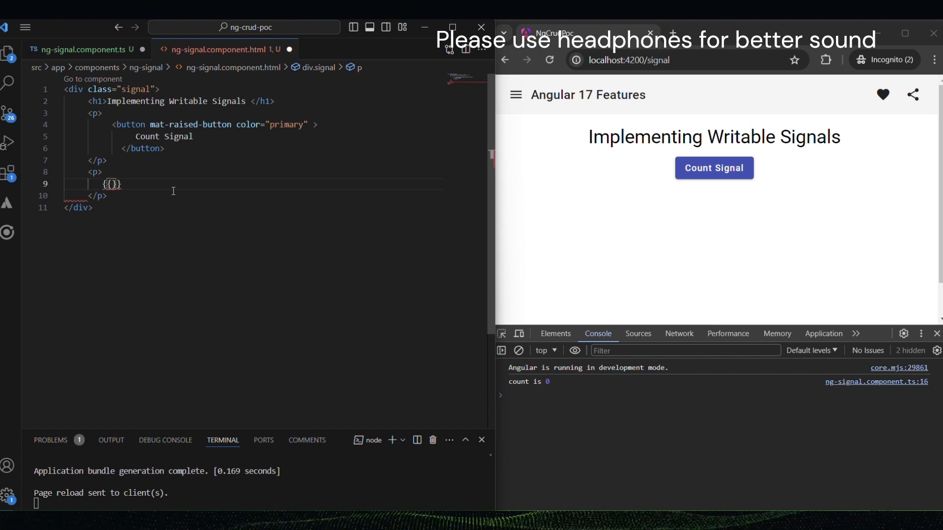
pyautogui.write('clickCount')
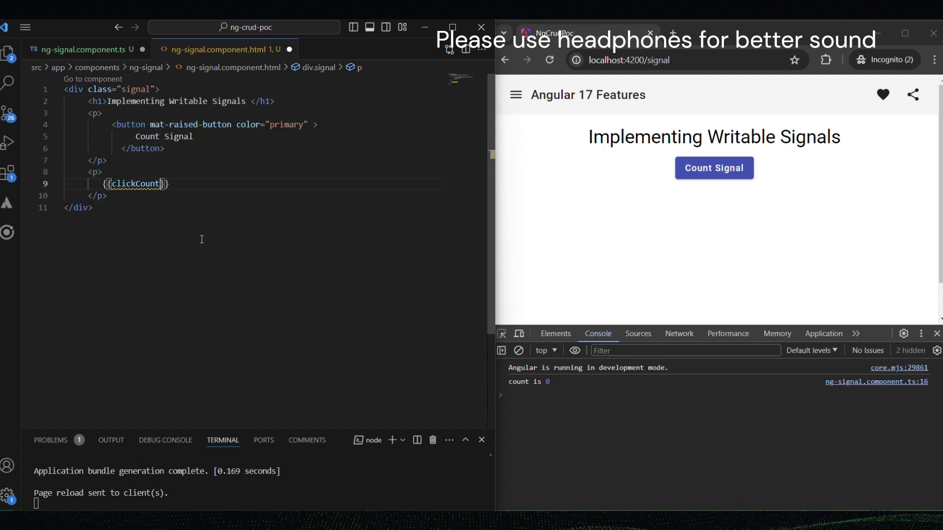
pyautogui.write('()')
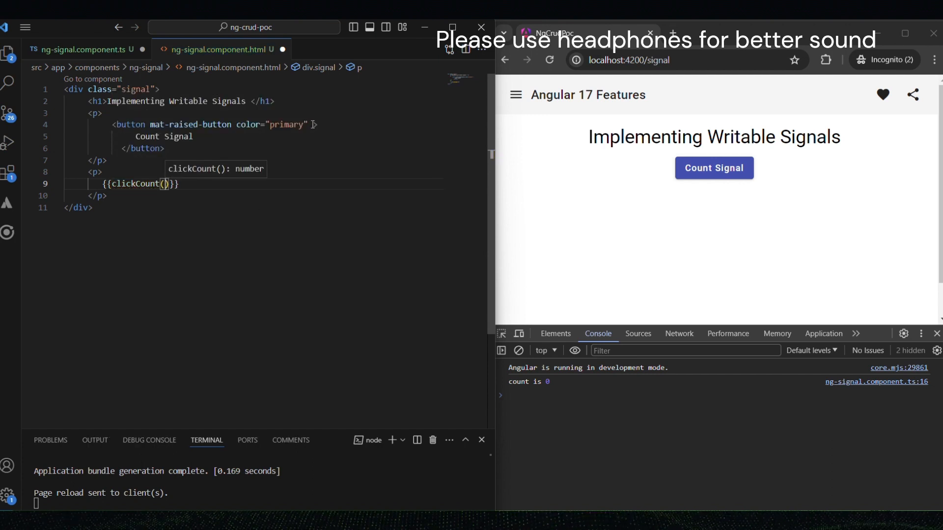
# - Bind the Count Signal button's (click) to updateSignal() and return to the component class
pyautogui.write('(')
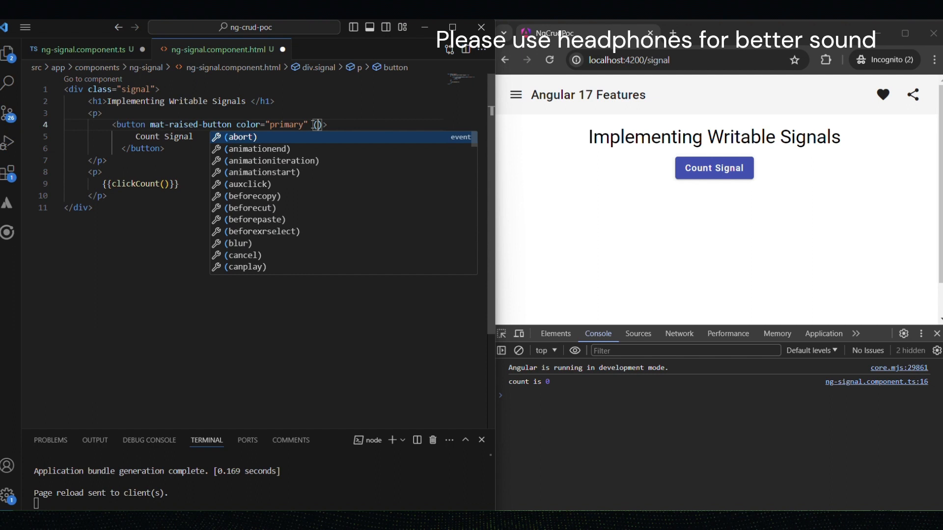
pyautogui.write('click')
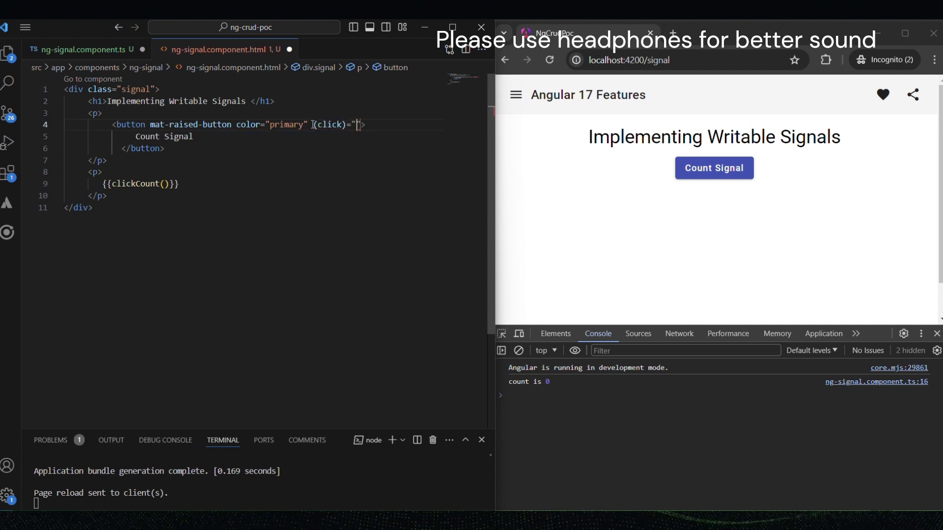
pyautogui.write('updateSignal(')
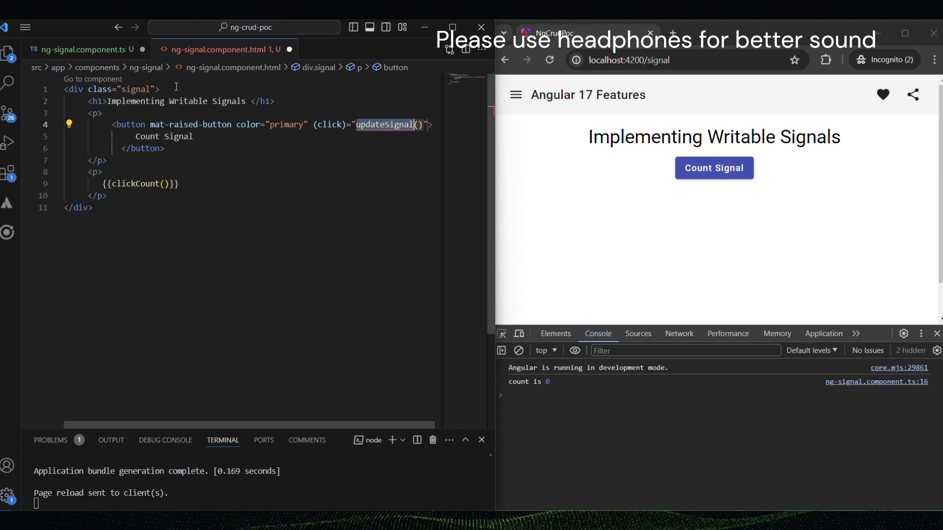
pyautogui.click(85, 49)
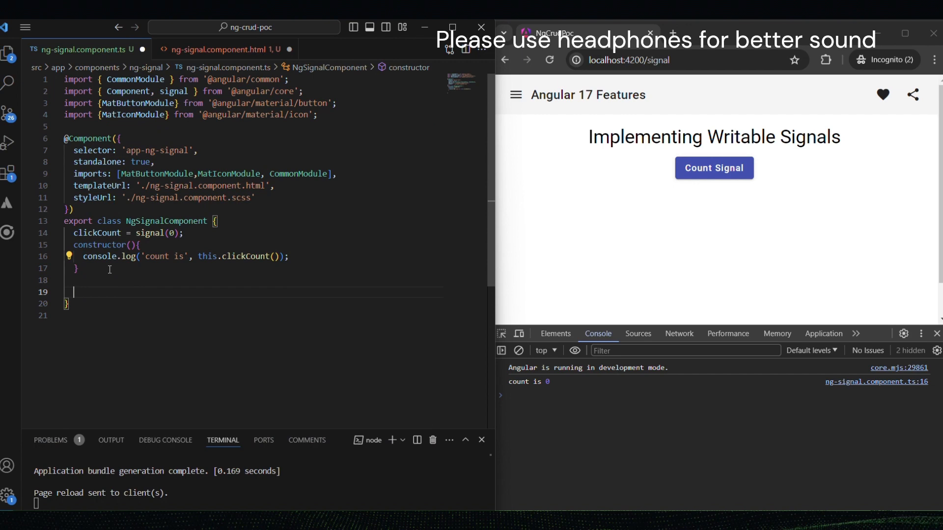
# - Declare an updateSignal(): void method in the component class
pyautogui.write('updateSignal')
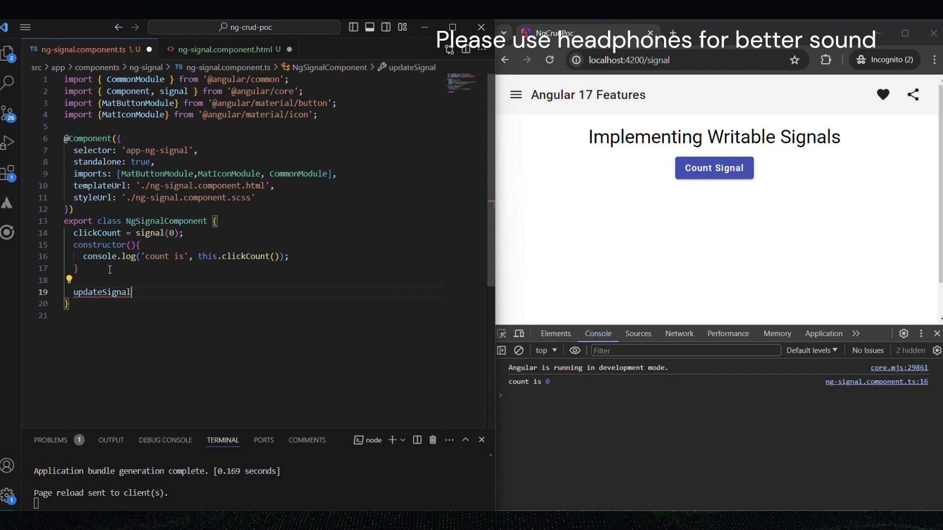
pyautogui.write('():v')
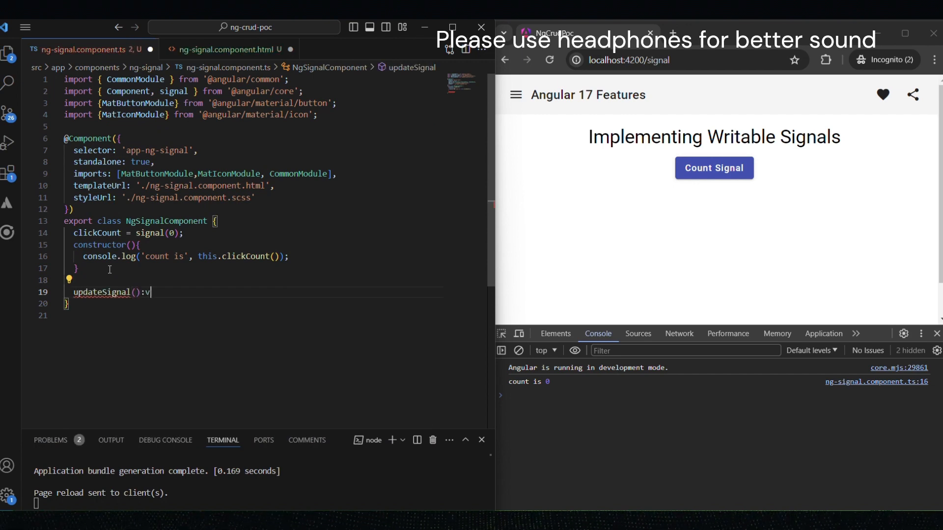
pyautogui.write('oid{')
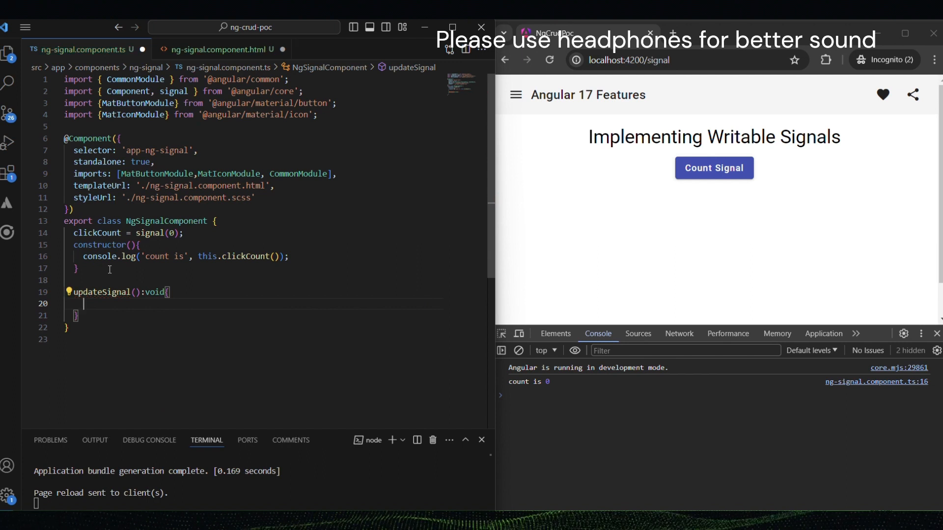
pyautogui.write('log')
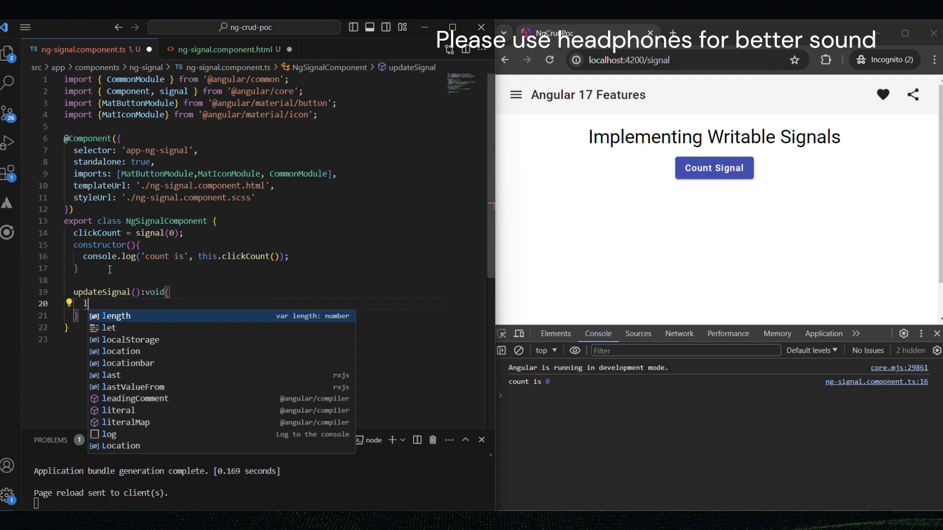
# - Make updateSignal call this.clickCount.set(this.clickCount() + 1) and save
pyautogui.write('clci')
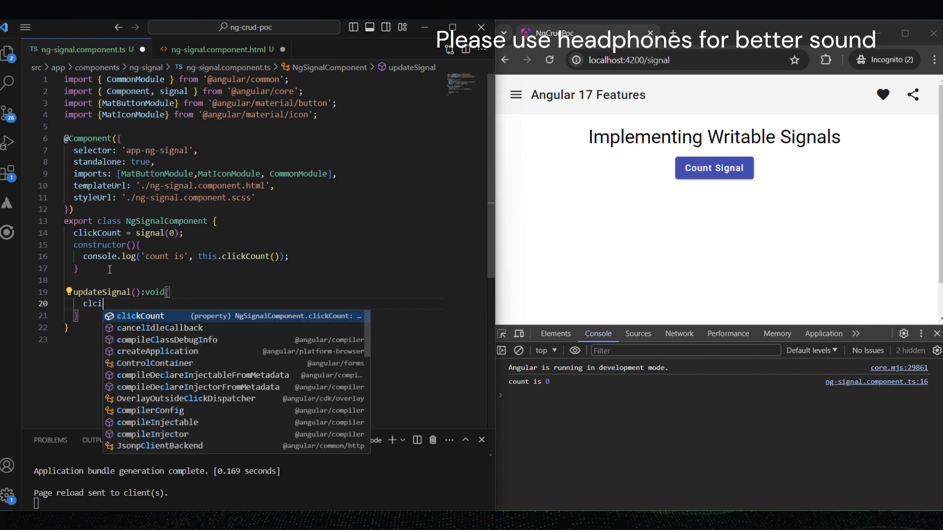
pyautogui.write('this.clickCount.')
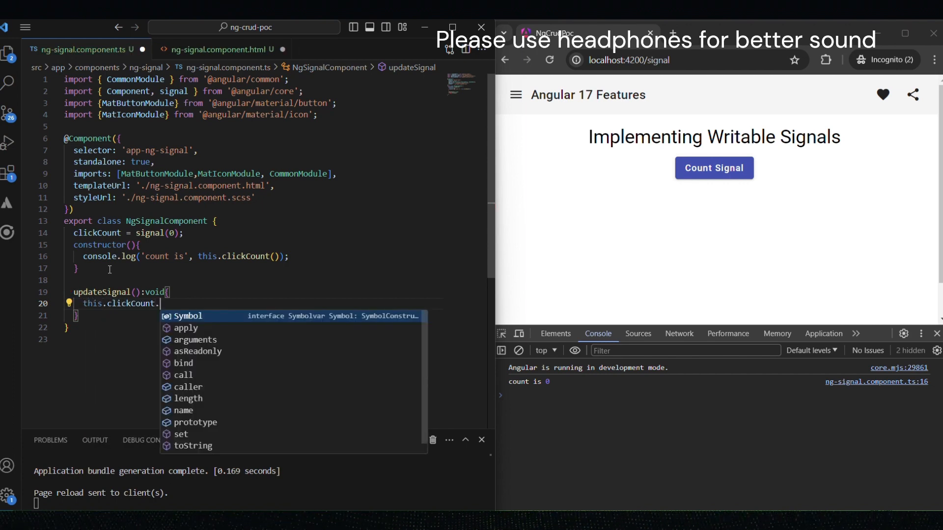
pyautogui.write('set')
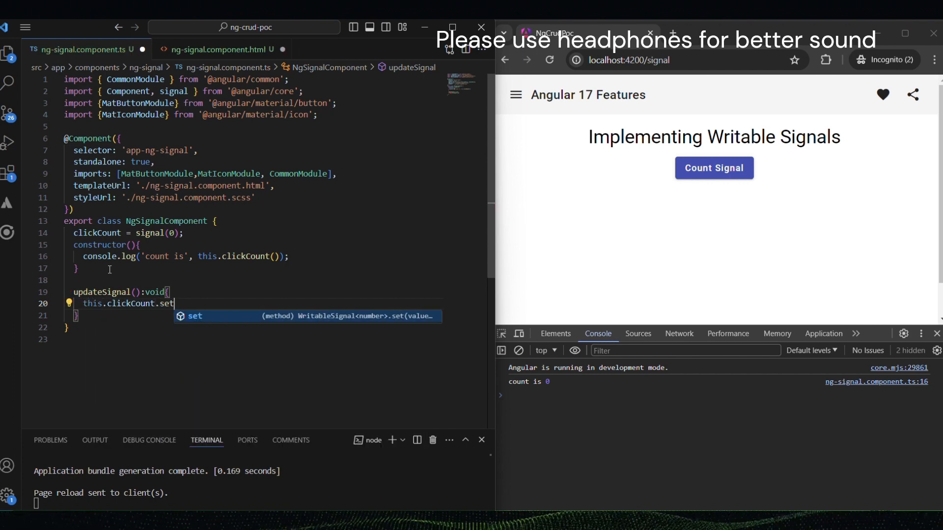
pyautogui.write('(this.clickCount')
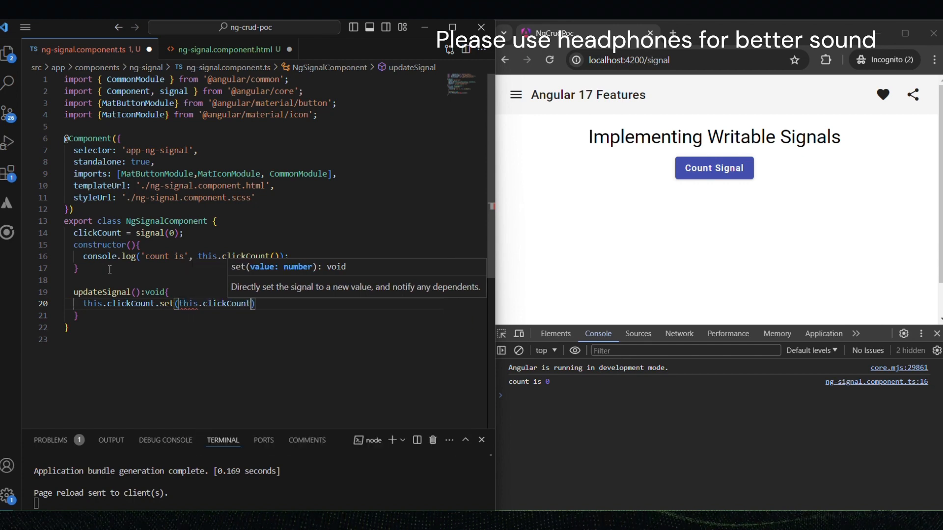
pyautogui.write('()')
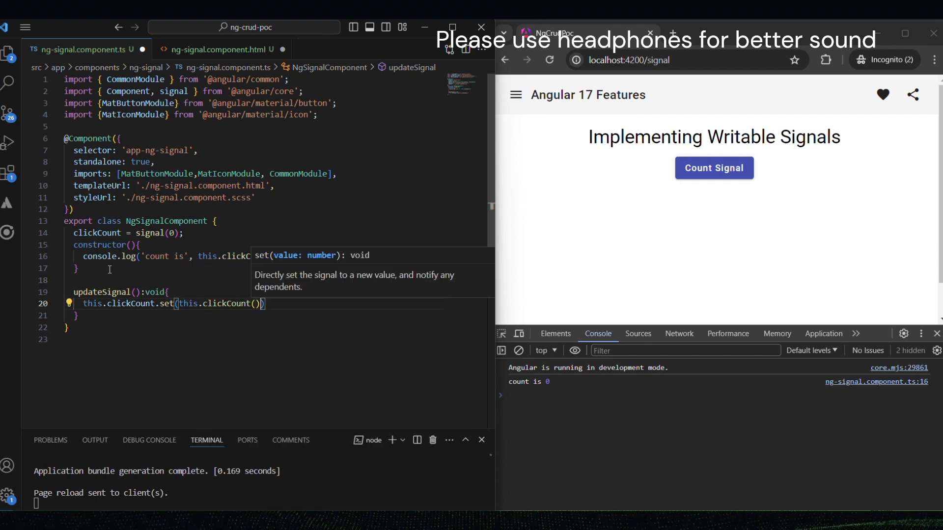
pyautogui.write('+ 1')
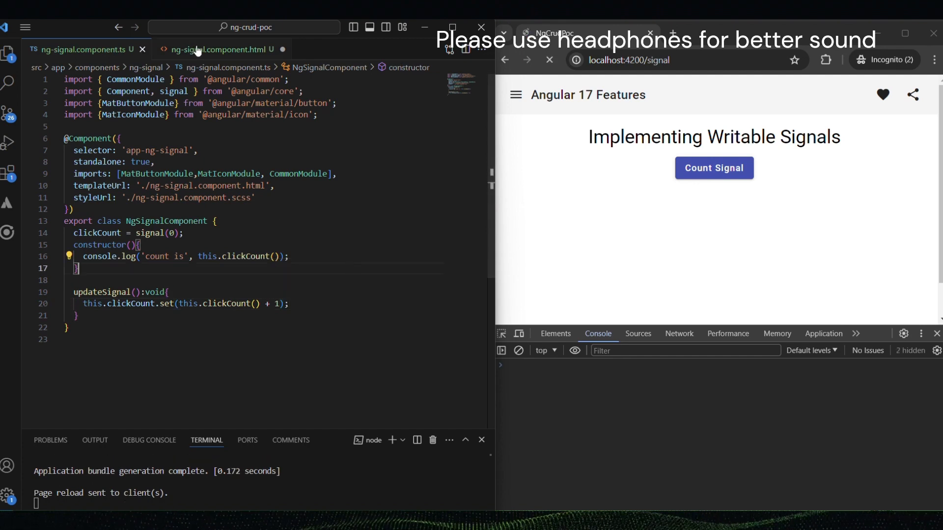
# - Raise the count from 0 to 3 with the Count Signal button while the console still shows count is 0
pyautogui.click(216, 49)
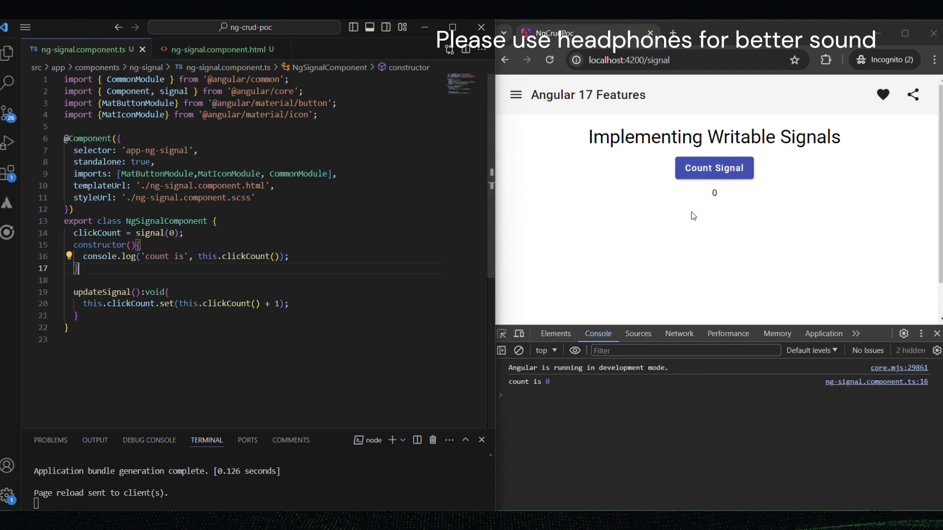
pyautogui.click(714, 168)
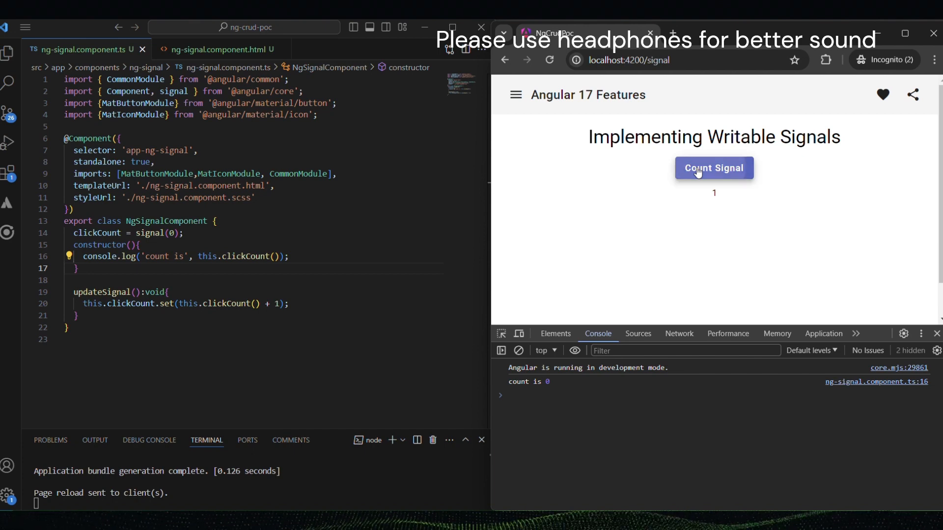
pyautogui.click(714, 168)
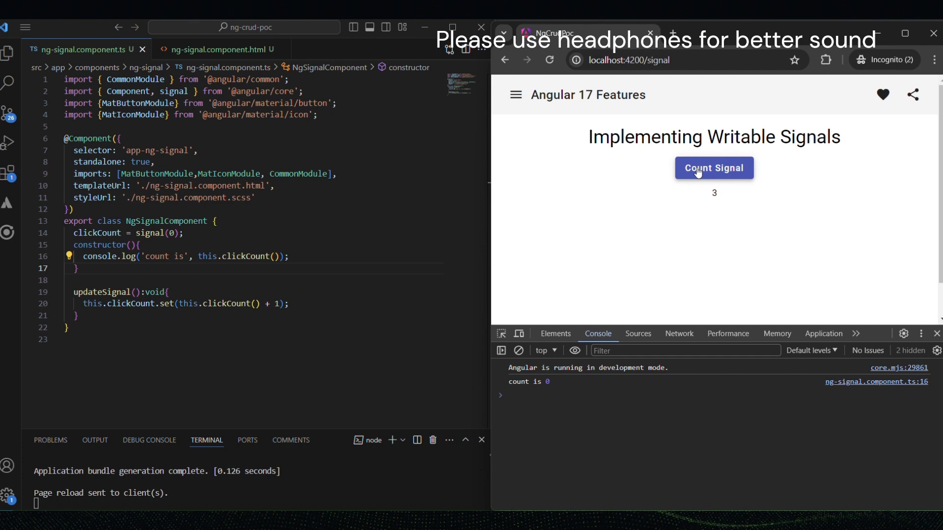
pyautogui.moveTo(652, 283)
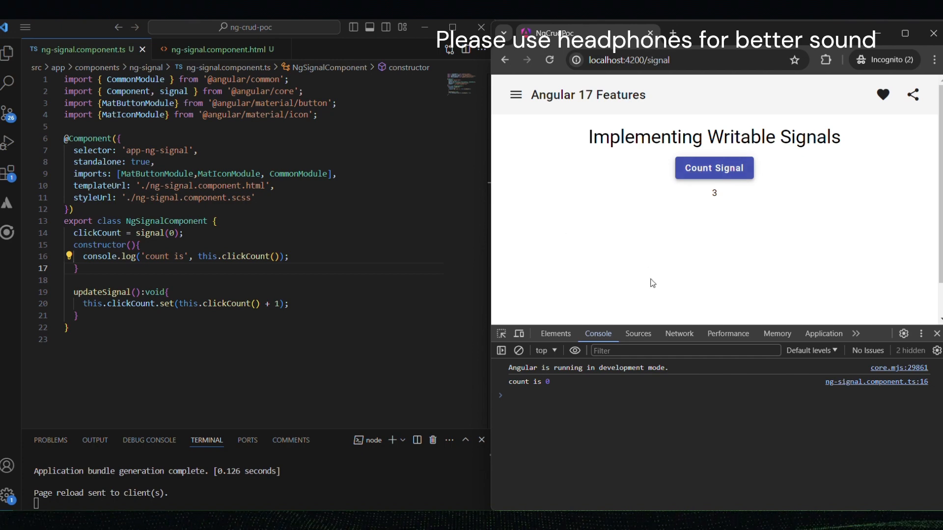
pyautogui.moveTo(82, 257); pyautogui.dragTo(232, 257)
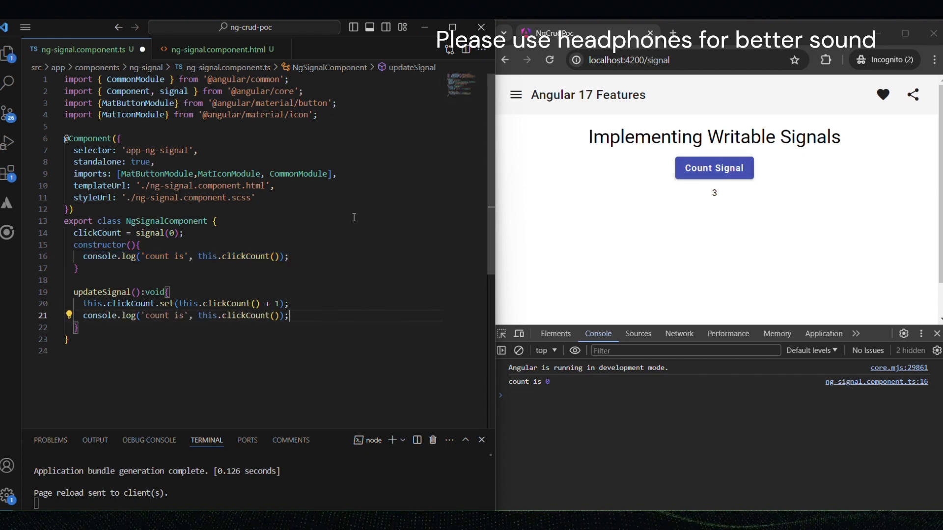
# - Raise the reloaded page's count to 3, logging count is 1, 2 and 3, then begin changing set to update
pyautogui.click(714, 168)
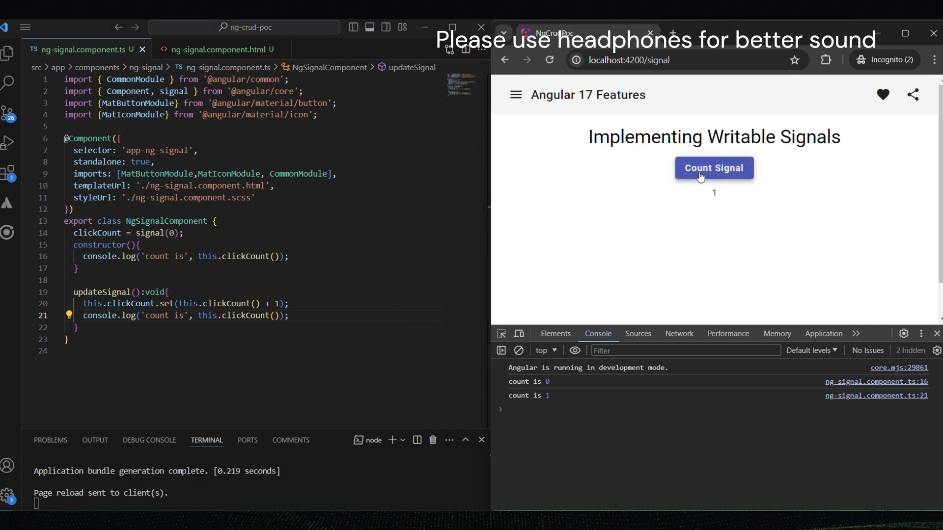
pyautogui.click(714, 167)
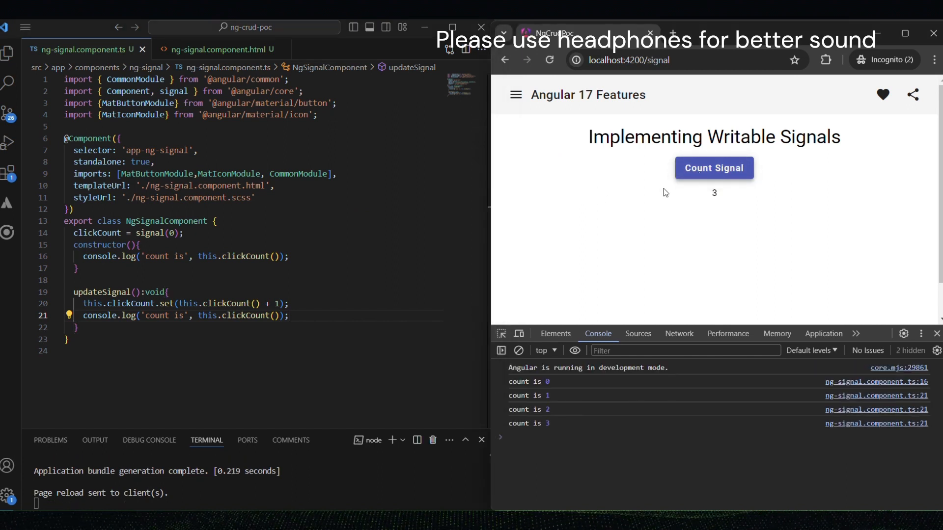
pyautogui.moveTo(623, 216)
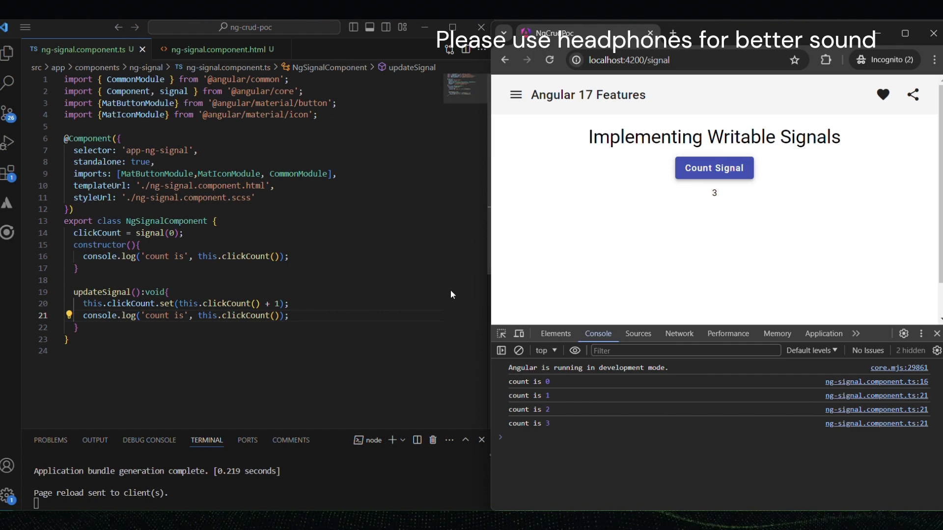
pyautogui.moveTo(363, 291)
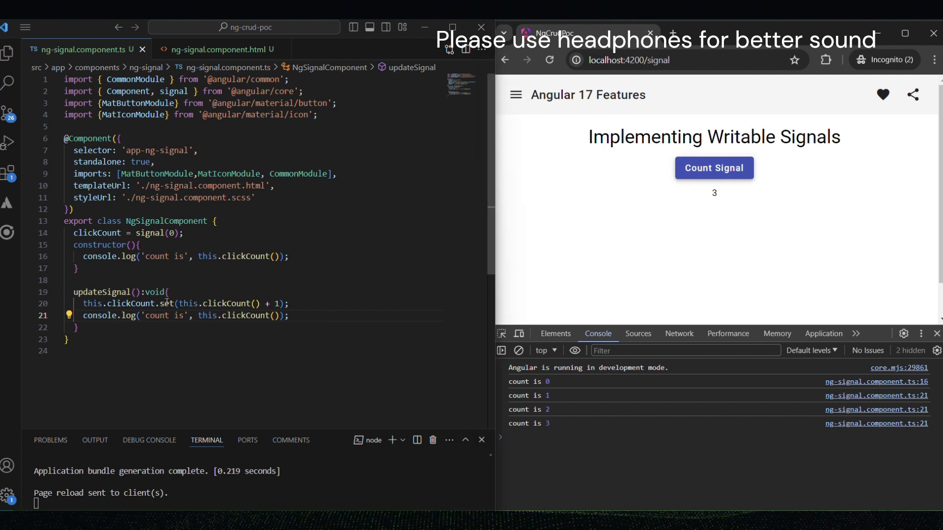
pyautogui.write('update')
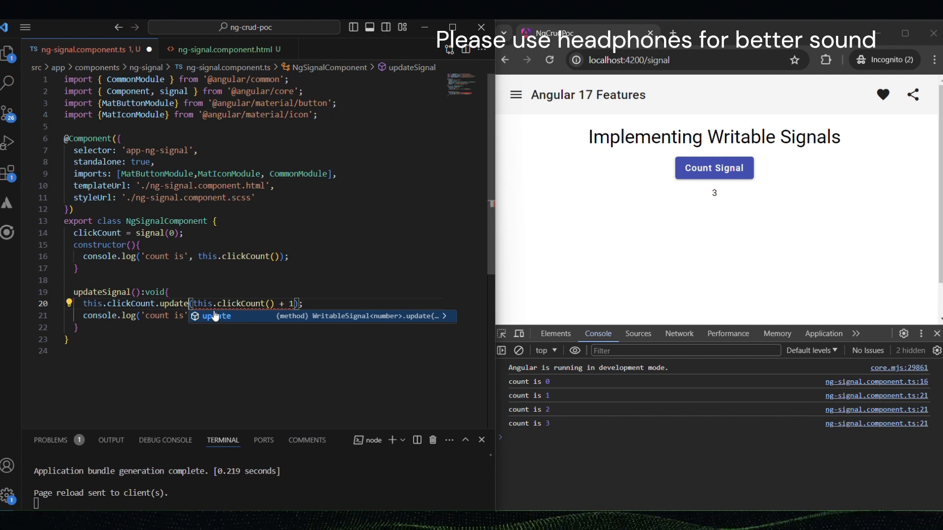
# - Replace the set argument with update(count => count + 1), save, and increment once on the reloaded page
pyautogui.click(347, 365)
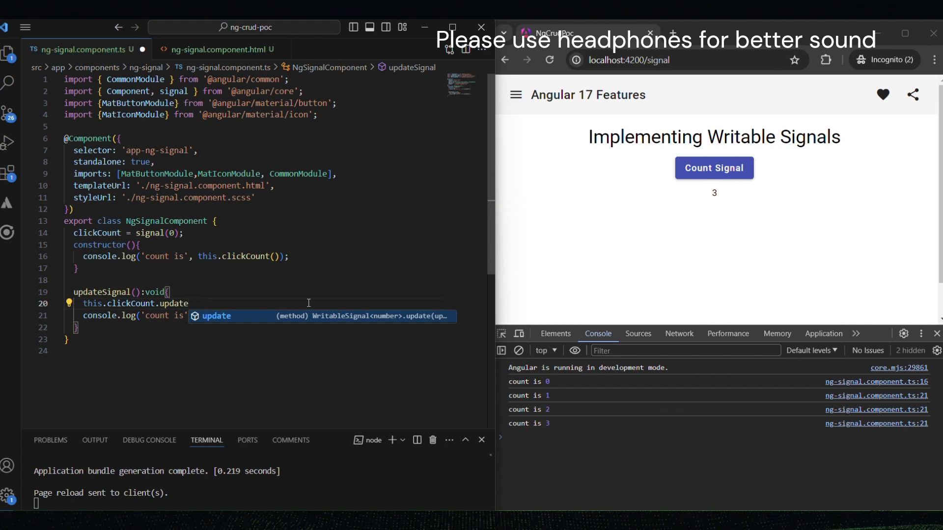
pyautogui.write('(count =>')
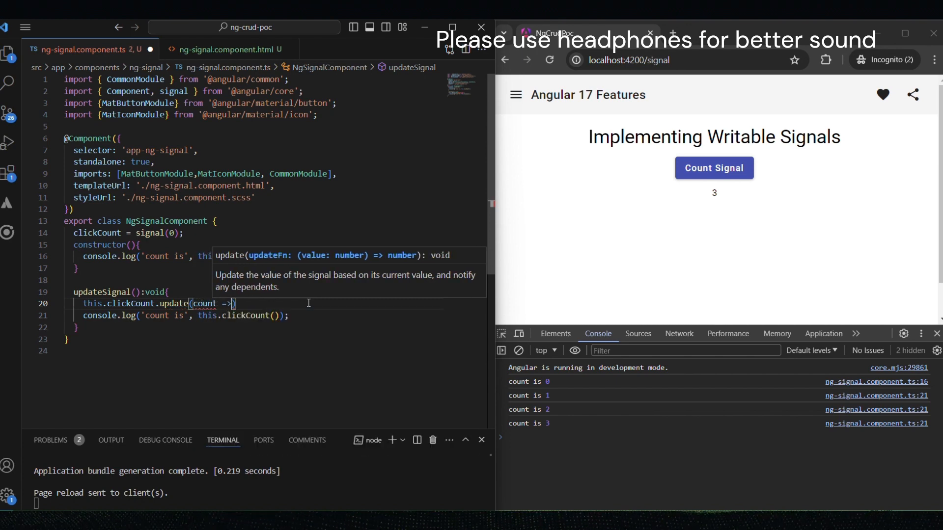
pyautogui.write('count +')
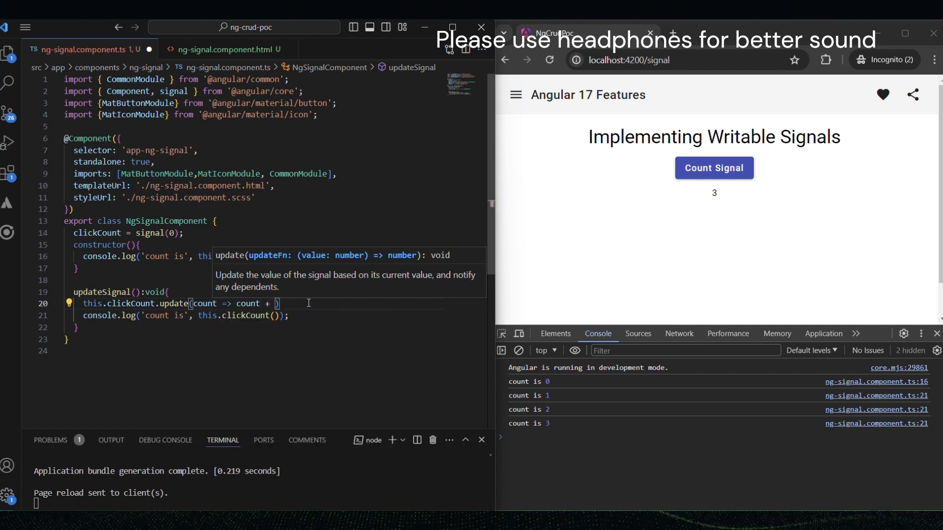
pyautogui.write('1')
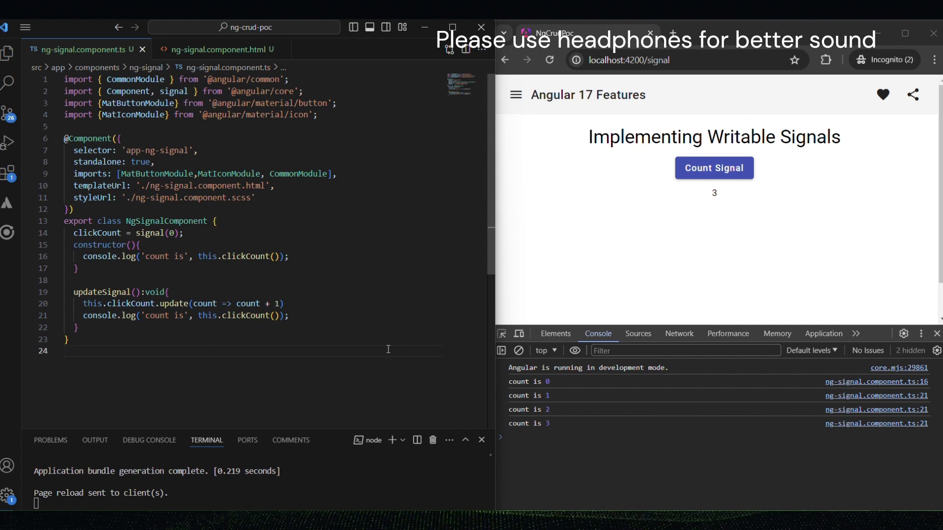
pyautogui.click(714, 168)
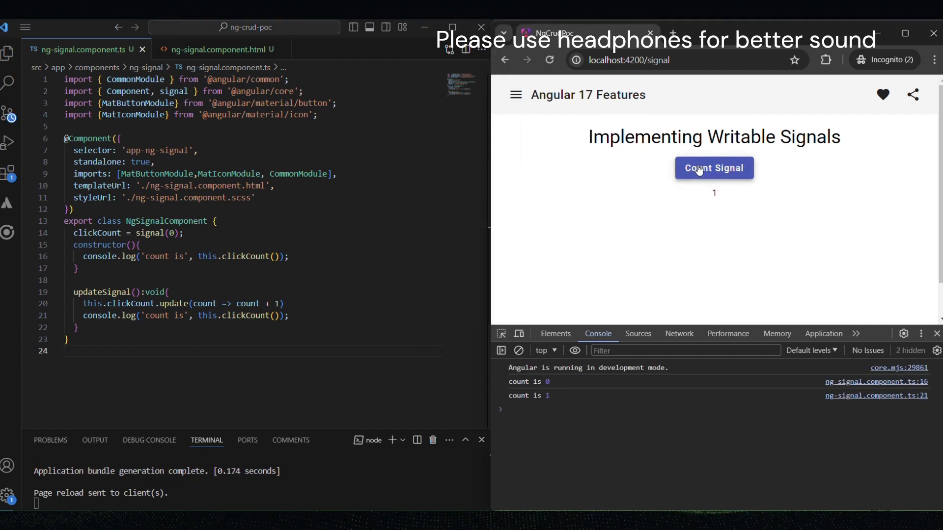
# - Raise the count to 5 with the console logging count is 1 through 5
pyautogui.click(714, 168)
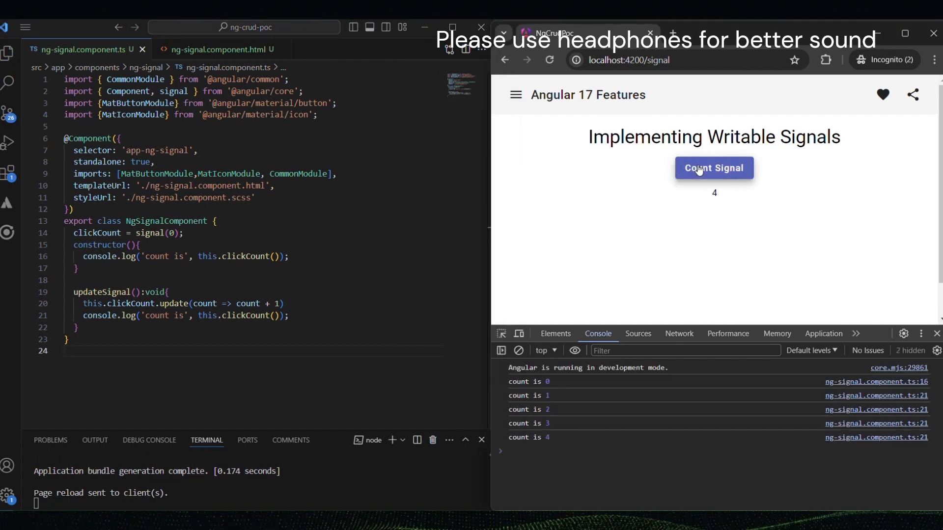
pyautogui.click(714, 168)
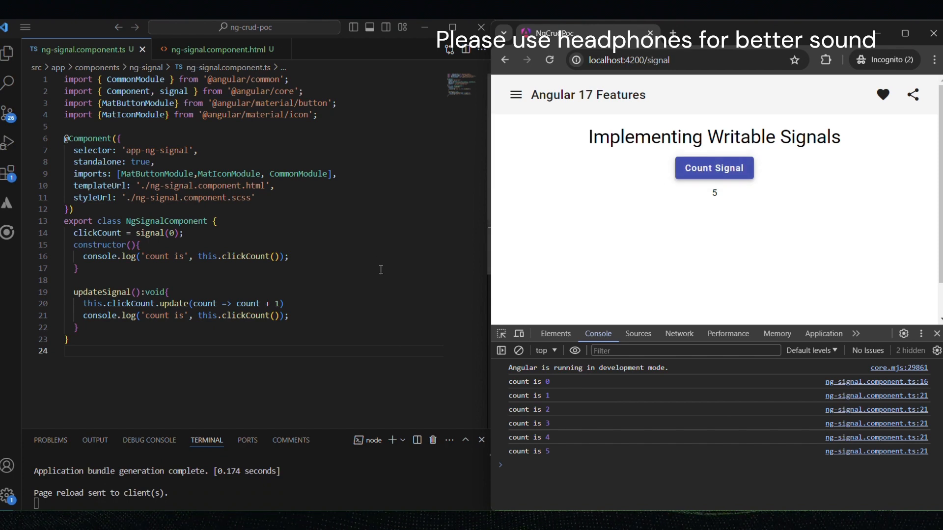